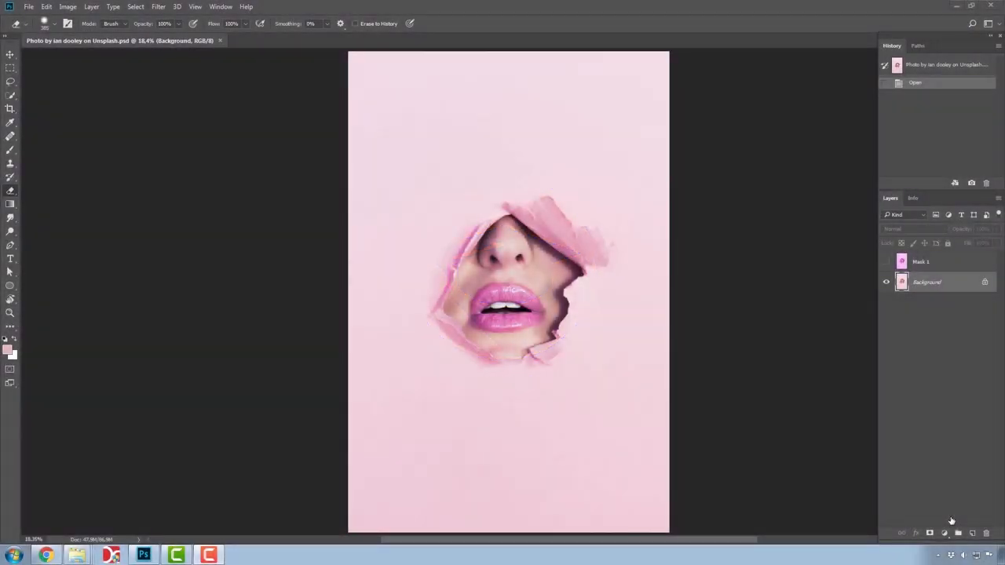
mouse_move(759, 378)
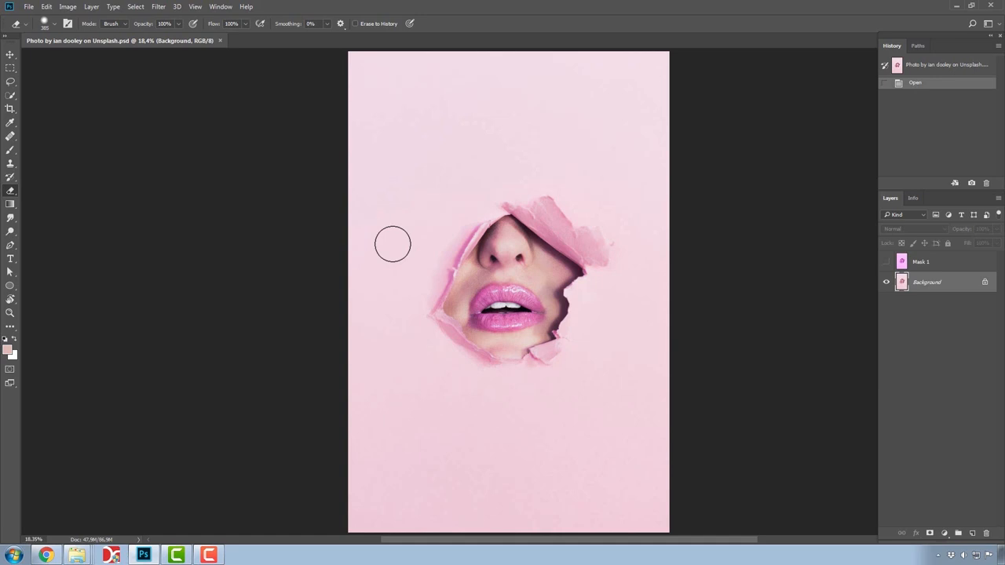
mouse_move(386, 247)
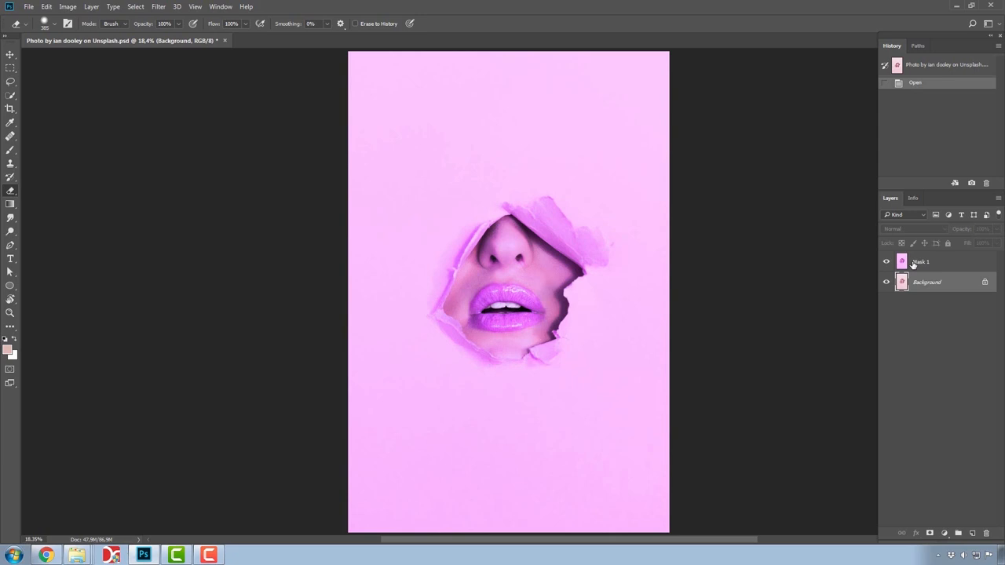
Select Mask 1 and erase its purple tint across the upper left of the canvas.
left_click(926, 261)
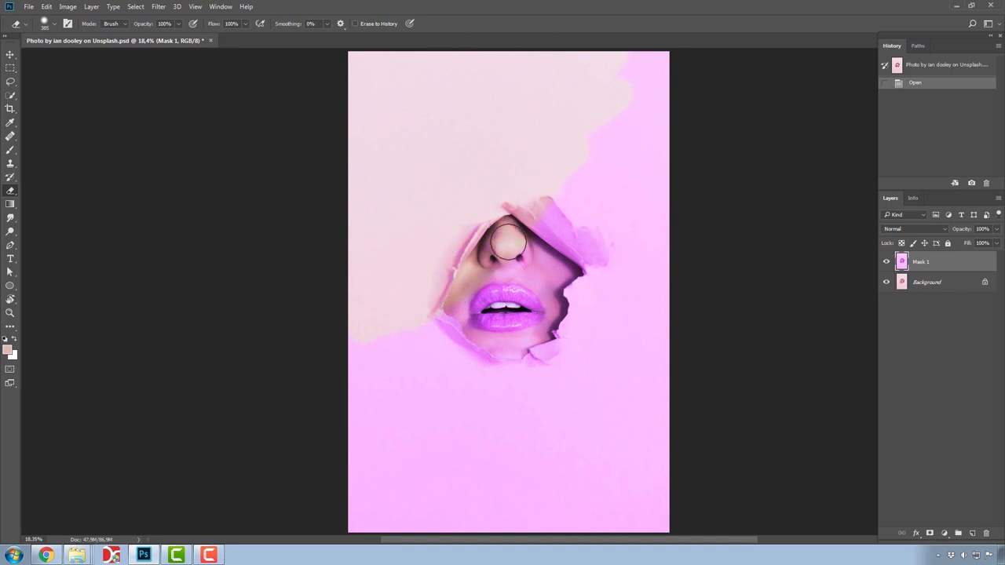
left_click_drag(506, 243, 580, 365)
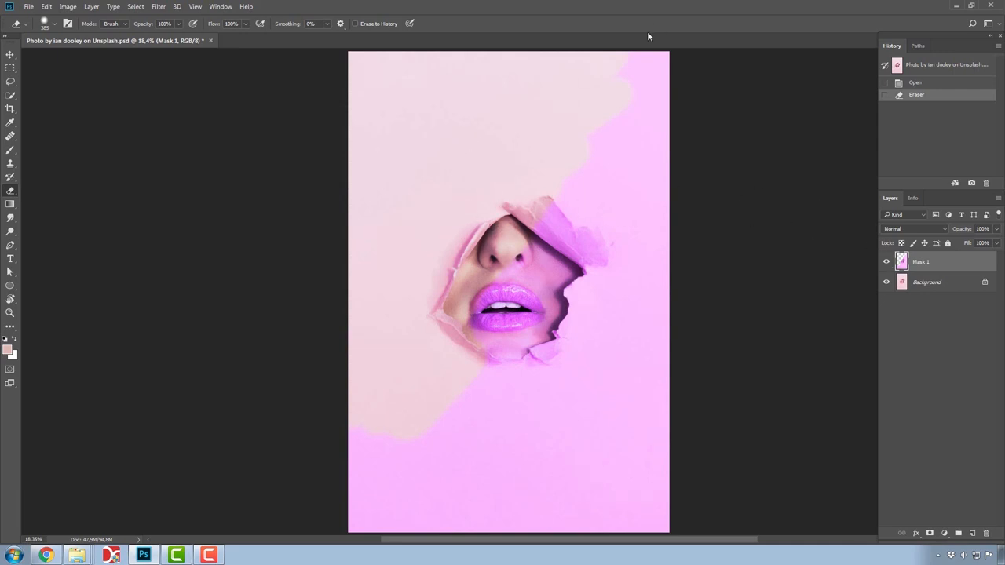
mouse_move(628, 154)
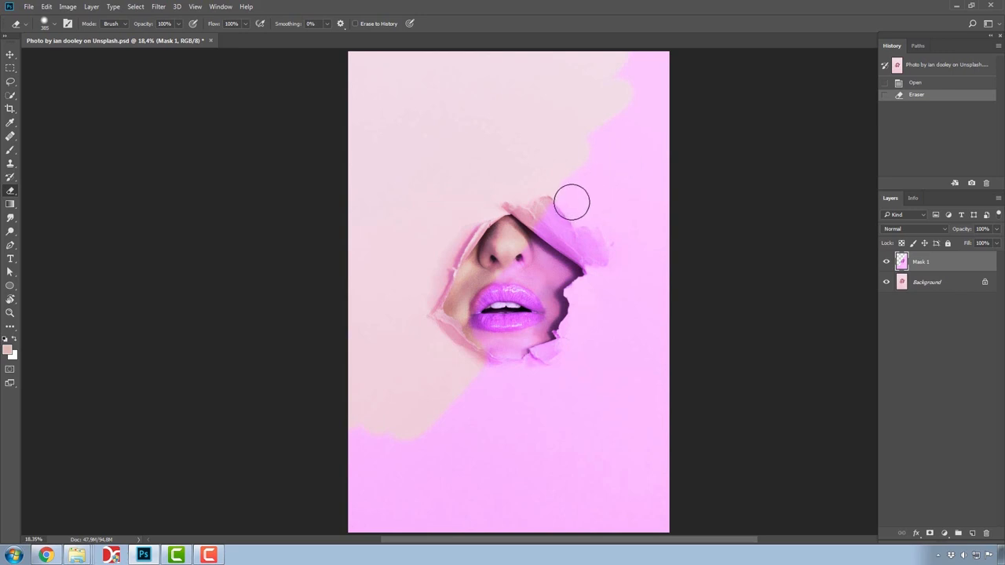
mouse_move(571, 200)
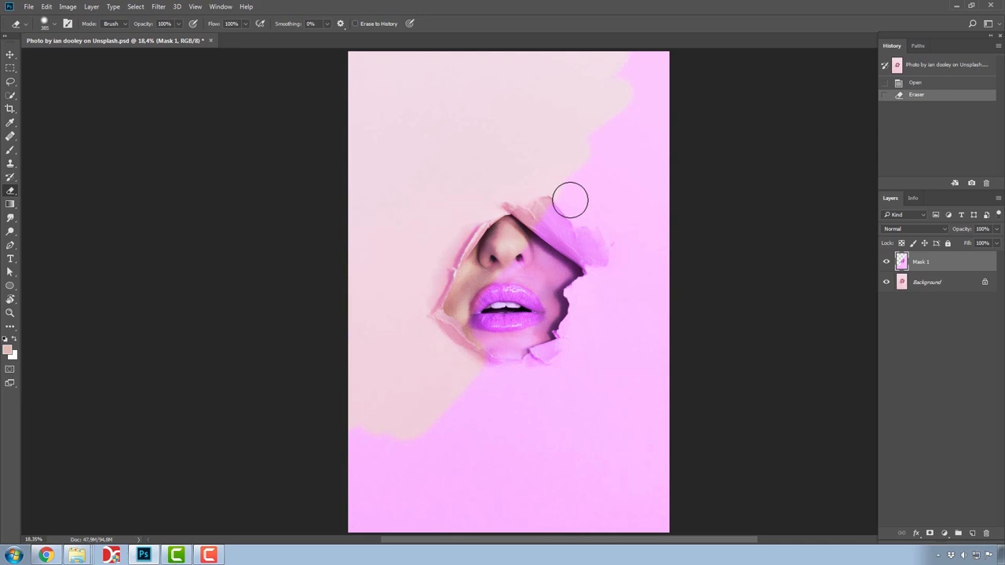
mouse_move(808, 296)
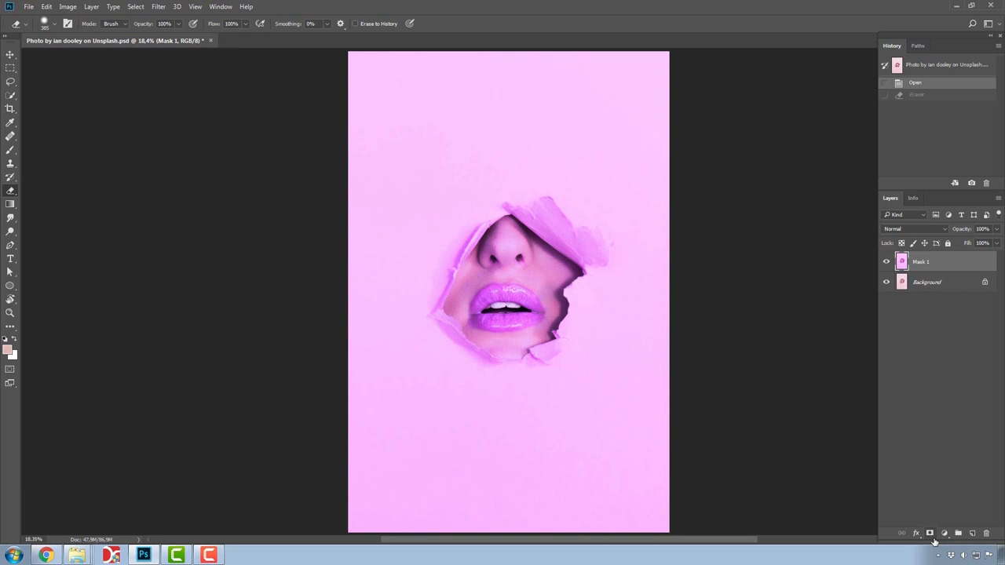
mouse_move(929, 533)
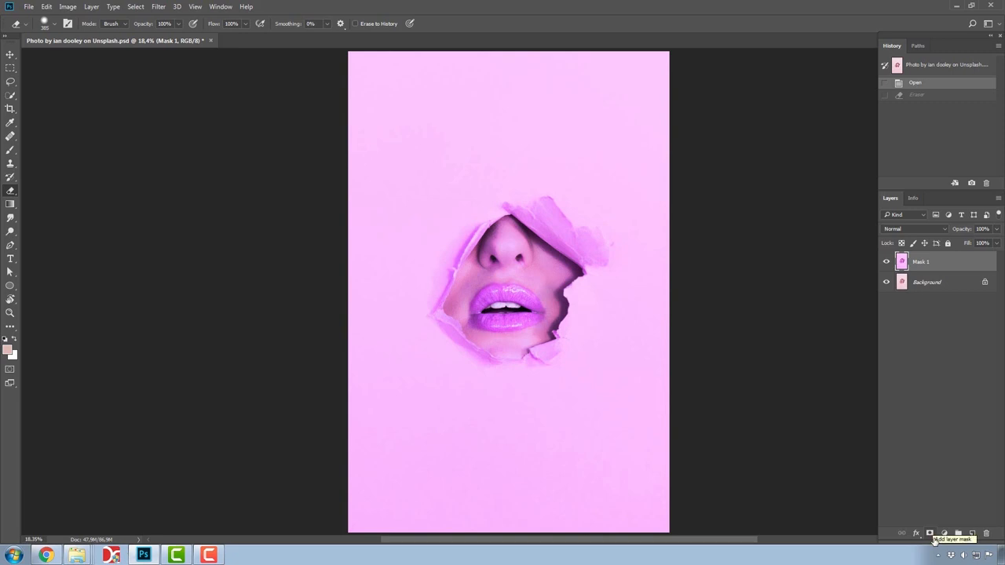
Add a layer mask to the Mask 1 layer and invert it with Ctrl+I.
left_click(929, 532)
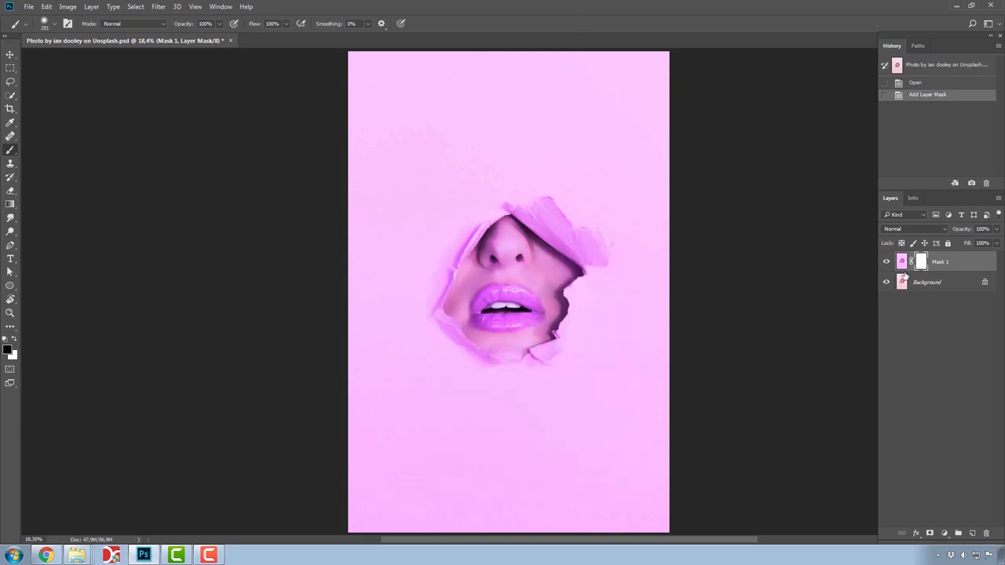
key("ctrl+i")
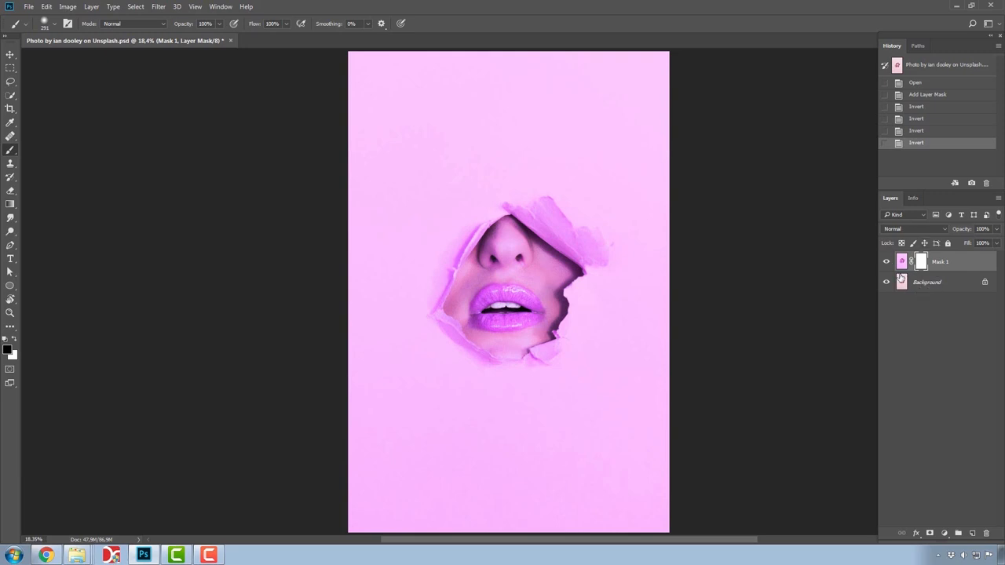
mouse_move(811, 295)
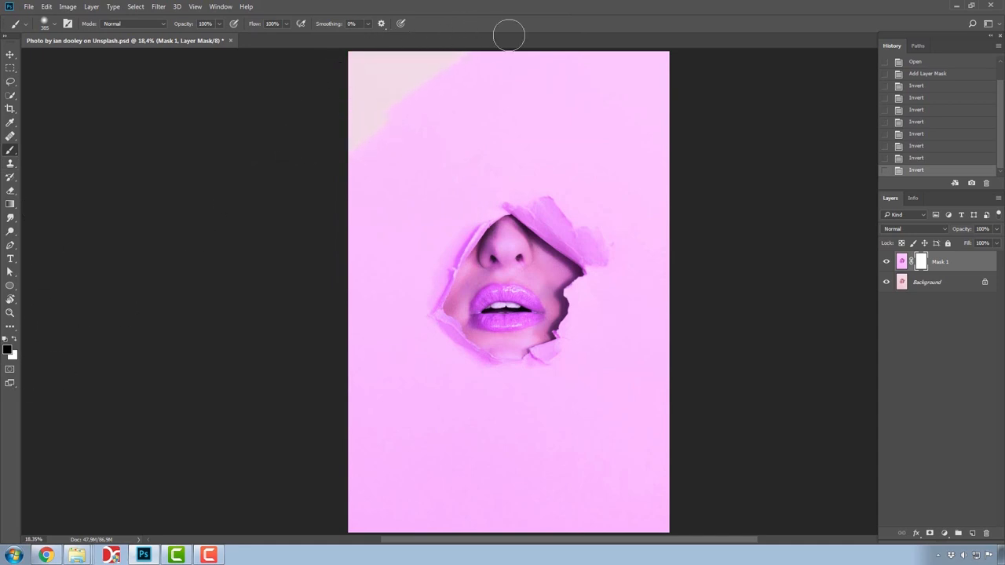
Paint the mask to hide purple over the corners, leaving a diagonal band through the lips.
left_click_drag(509, 36, 597, 115)
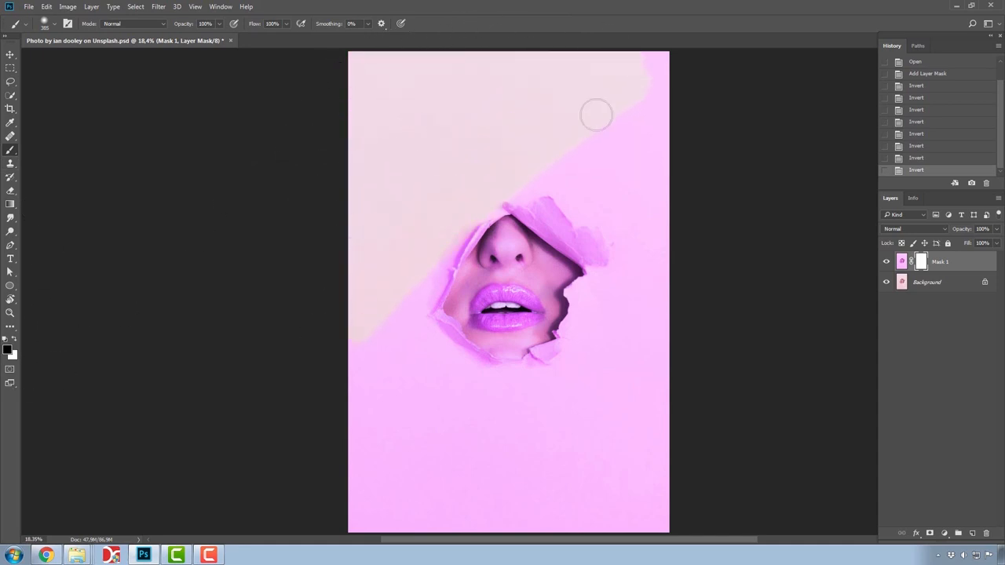
left_click_drag(596, 115, 518, 324)
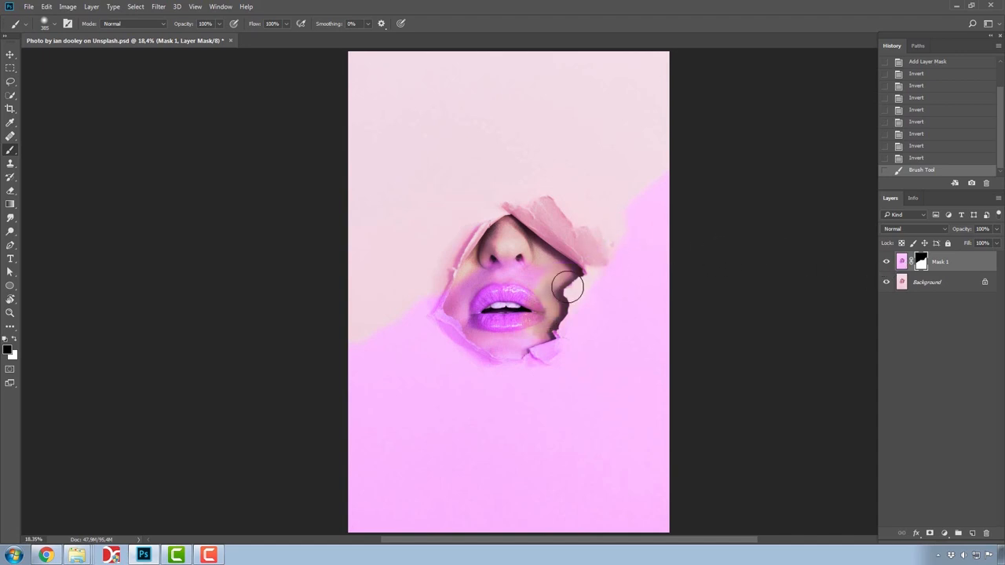
left_click_drag(569, 287, 569, 267)
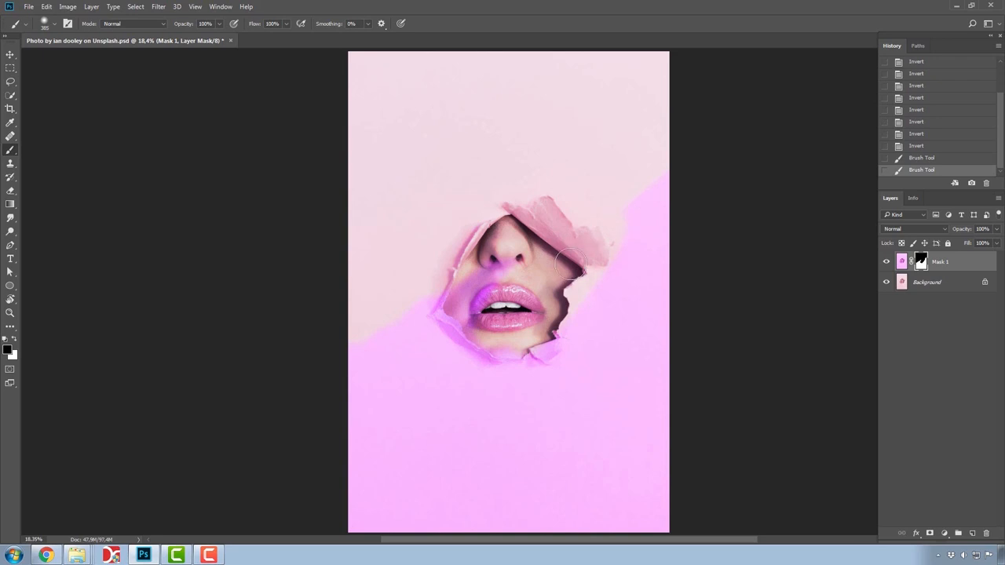
mouse_move(31, 338)
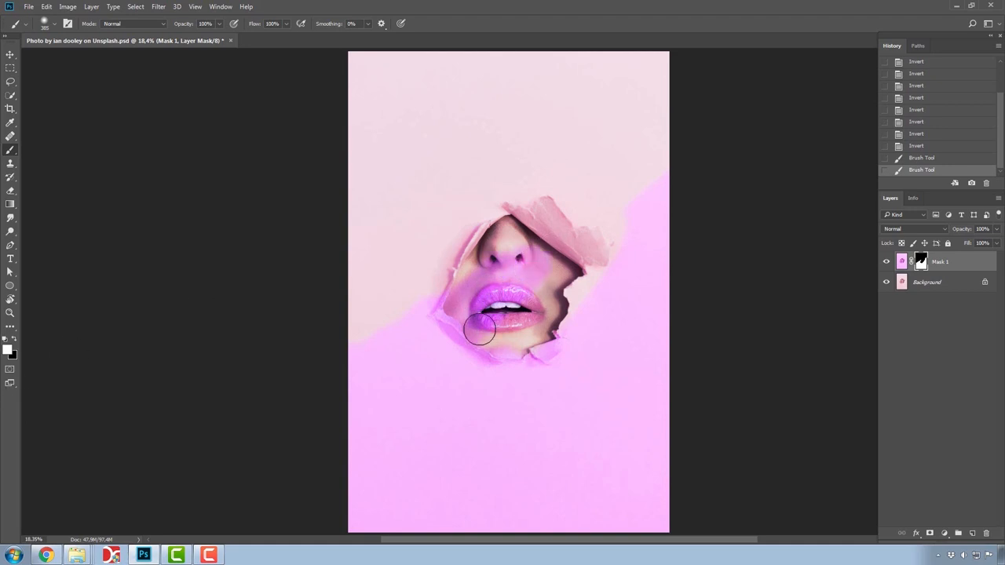
left_click_drag(479, 328, 510, 314)
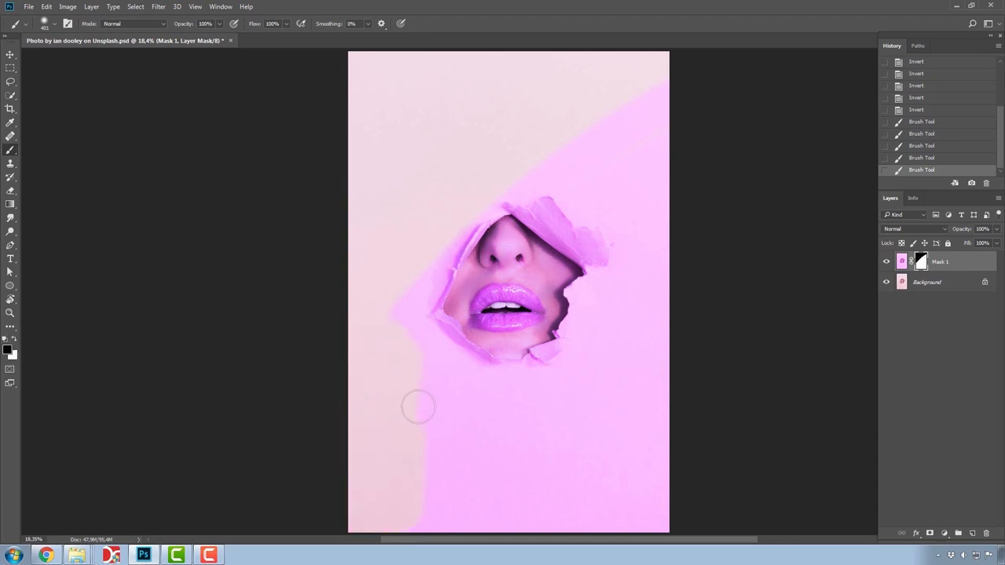
left_click_drag(419, 406, 682, 504)
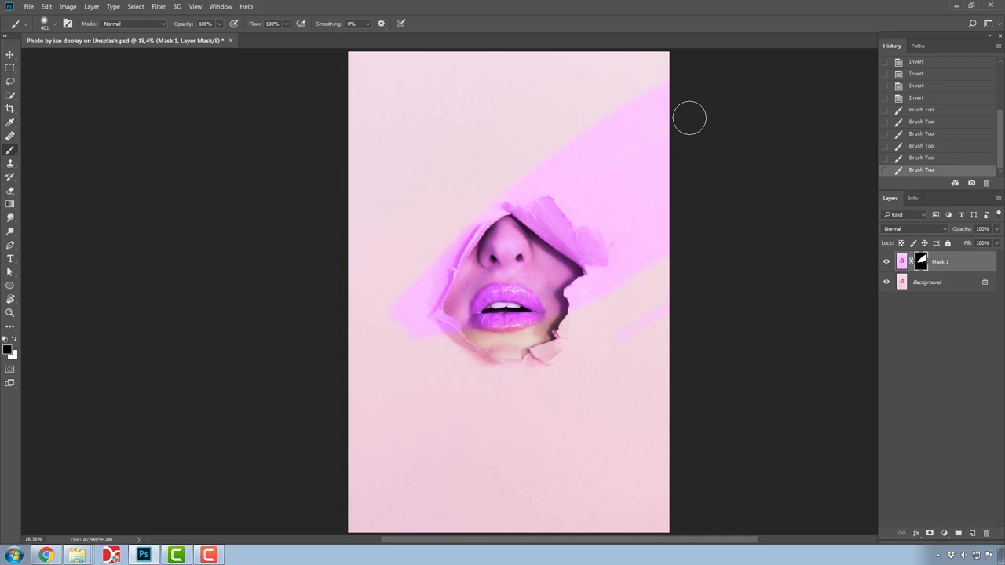
left_click_drag(688, 117, 843, 310)
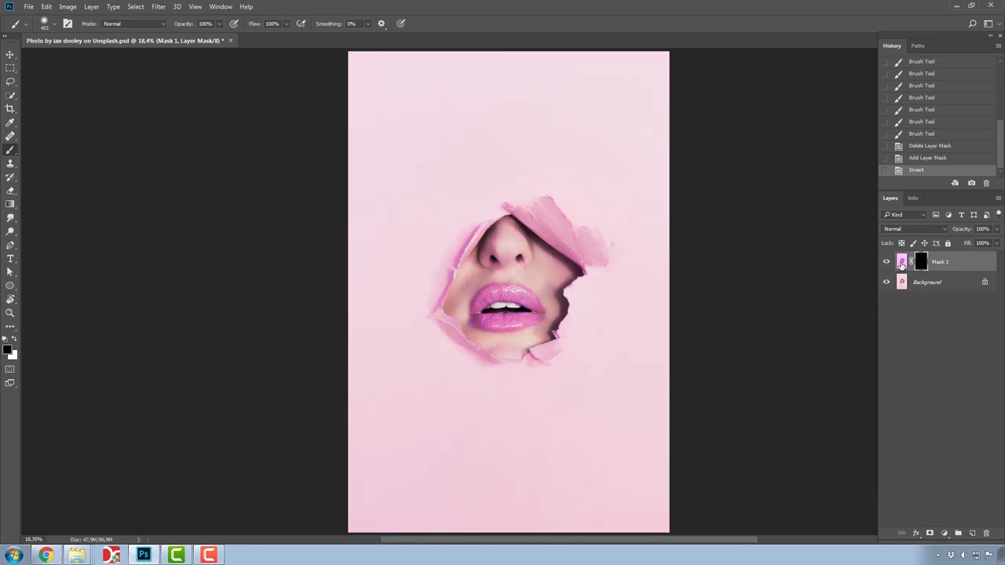
Pick the Mask 1 layer before painting its new black mask.
left_click(506, 314)
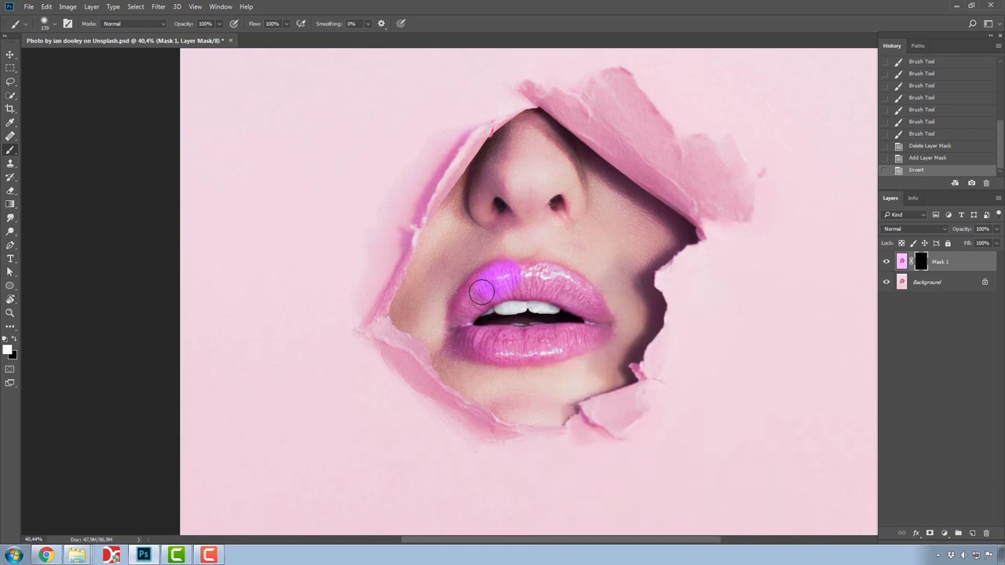
Paint purple over the upper and lower lips, then remove the spill above the lip.
left_click_drag(481, 293, 592, 329)
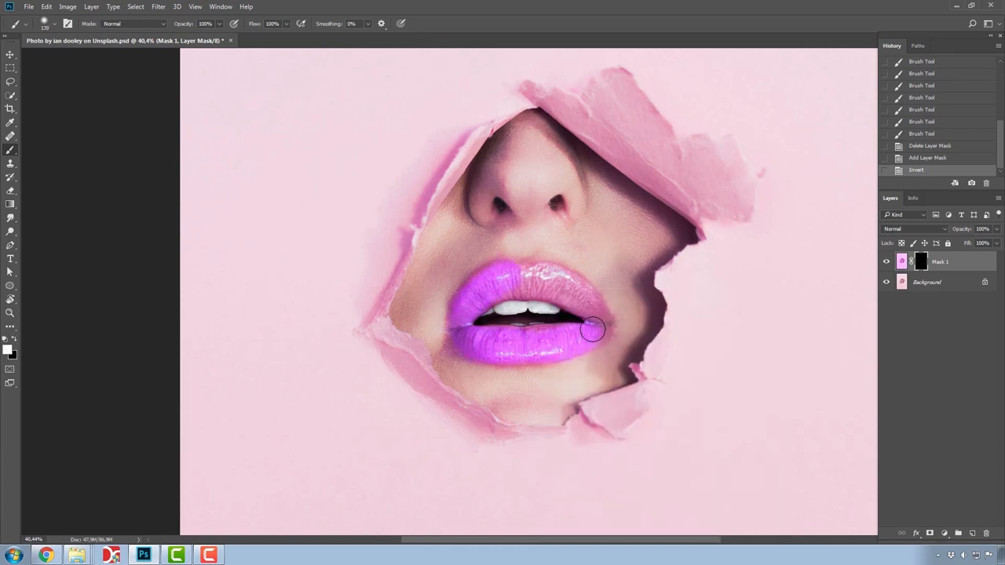
left_click_drag(593, 329, 500, 289)
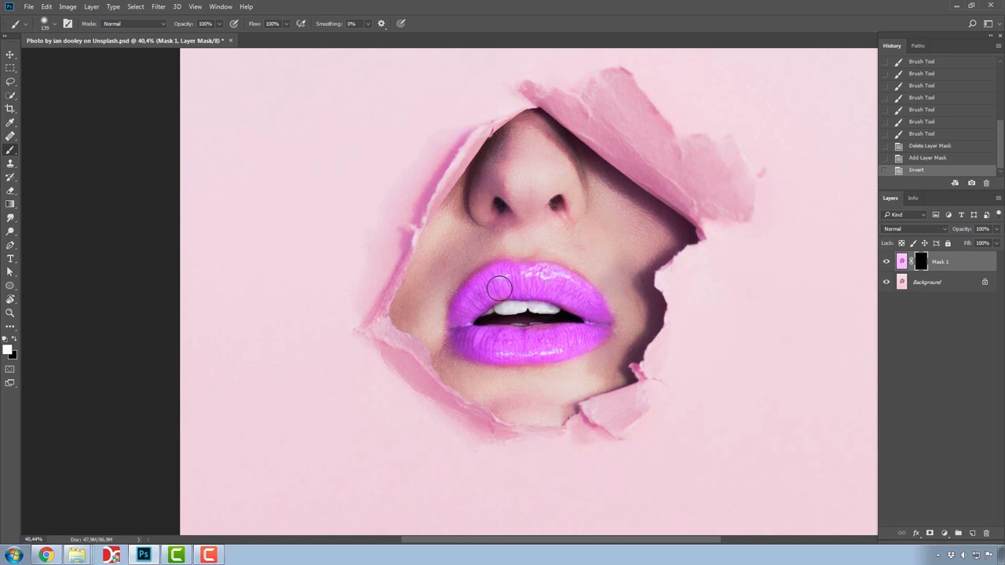
left_click_drag(500, 288, 458, 327)
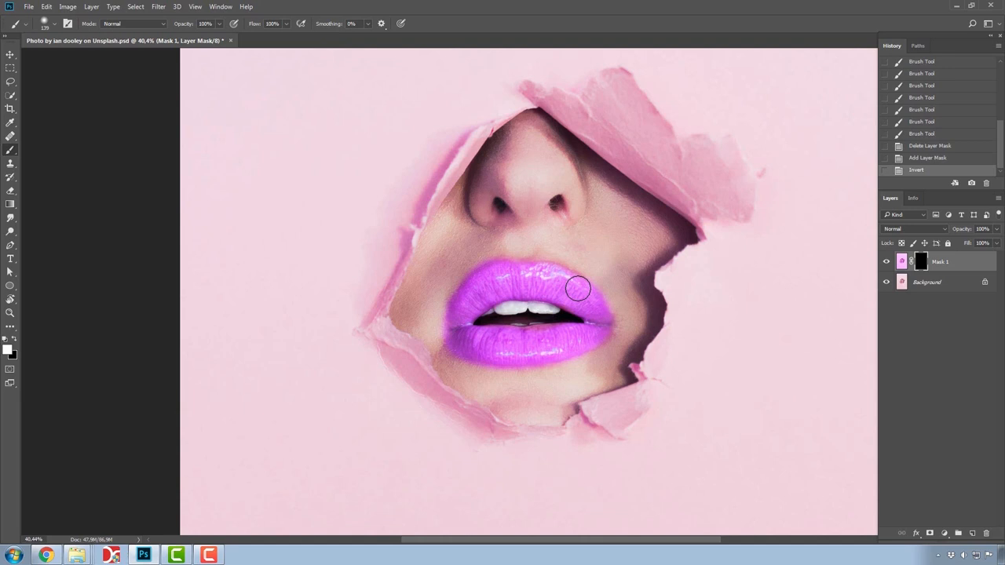
left_click_drag(579, 288, 534, 339)
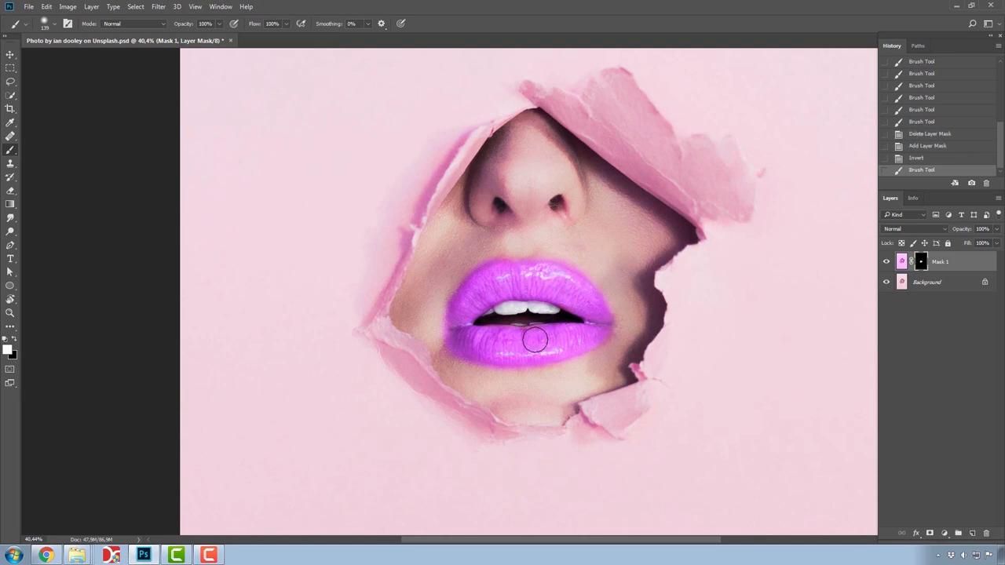
left_click_drag(536, 339, 516, 242)
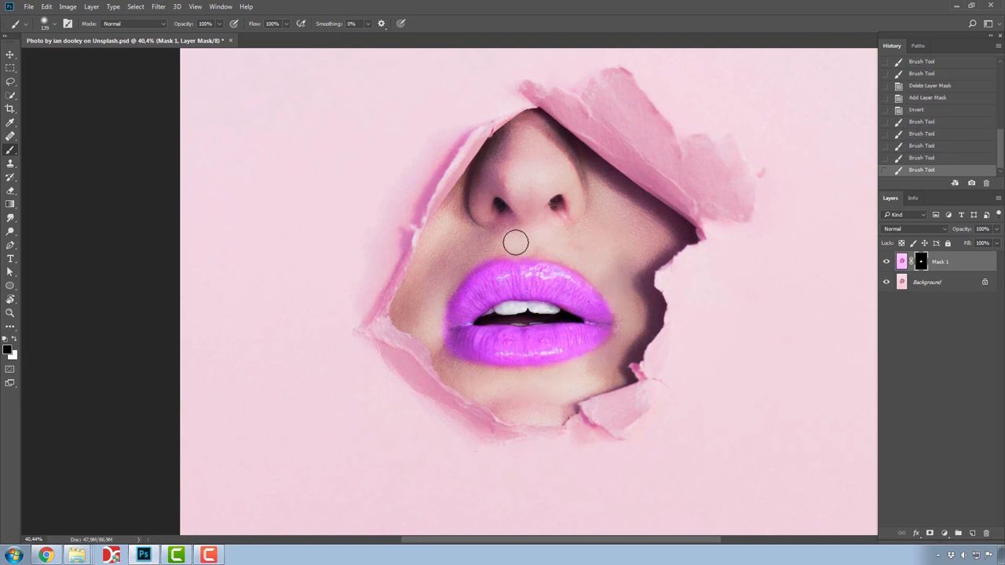
left_click_drag(516, 242, 432, 332)
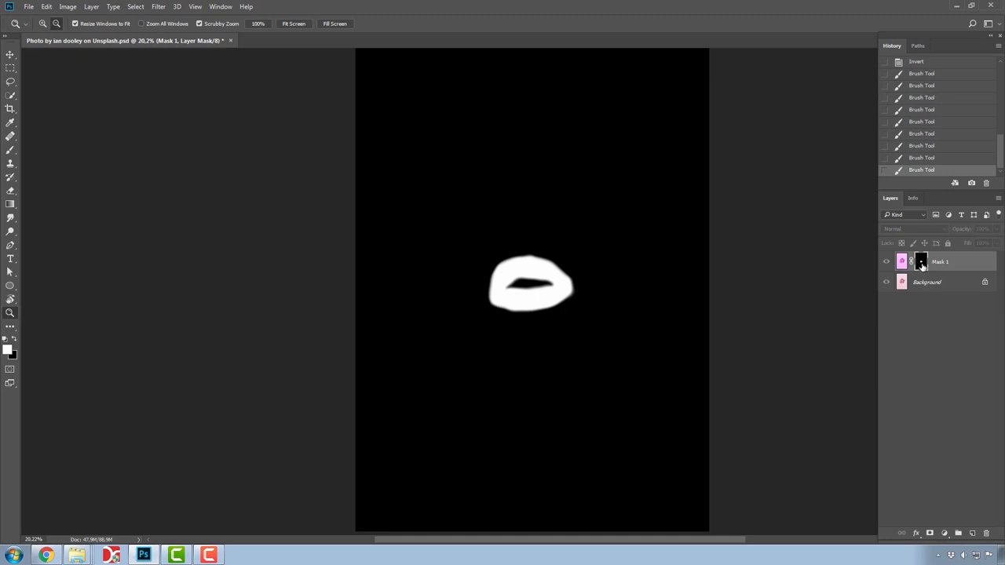
mouse_move(921, 265)
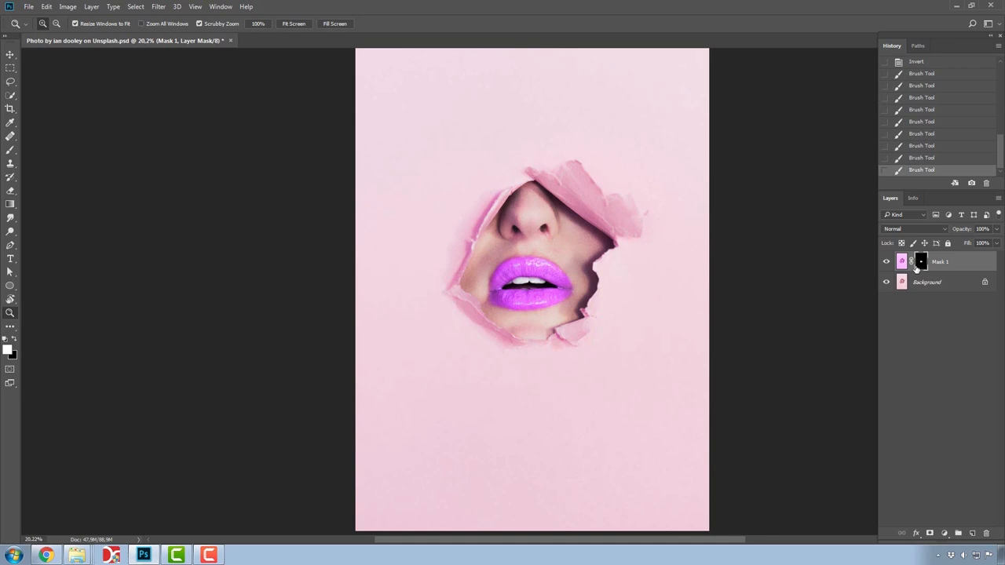
mouse_move(920, 261)
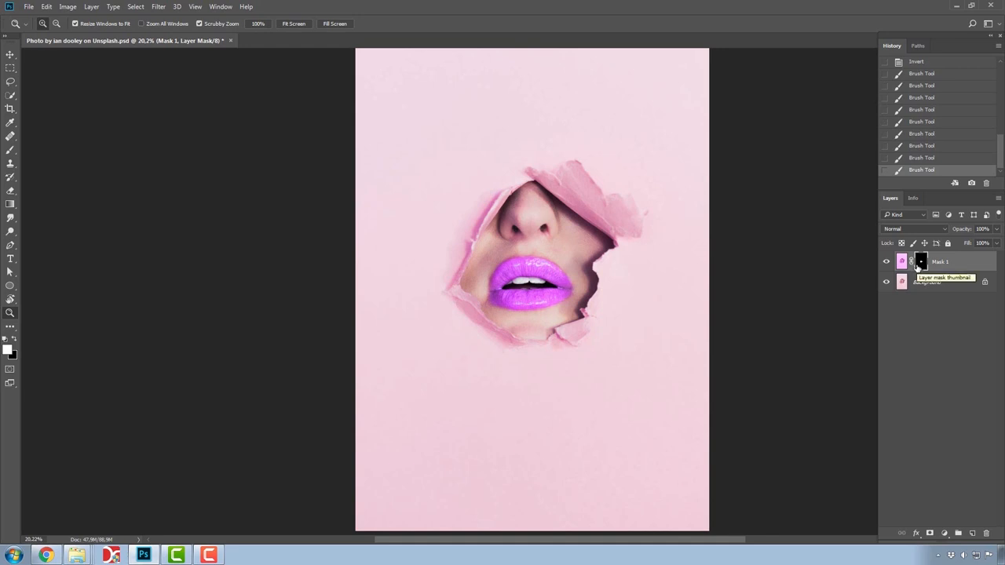